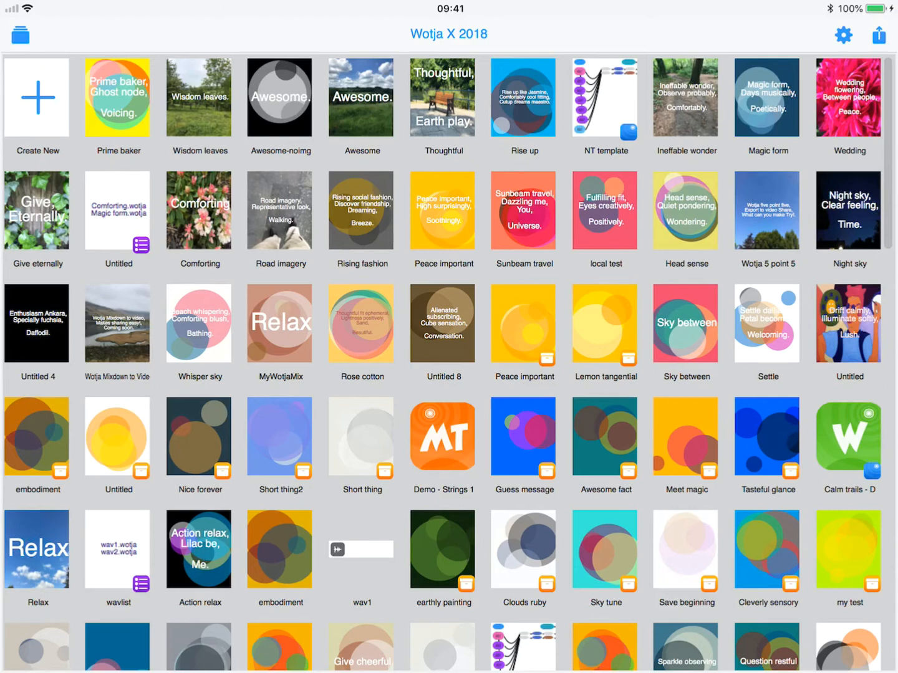
Open the Prime baker mix from the library and start playback.
click(118, 97)
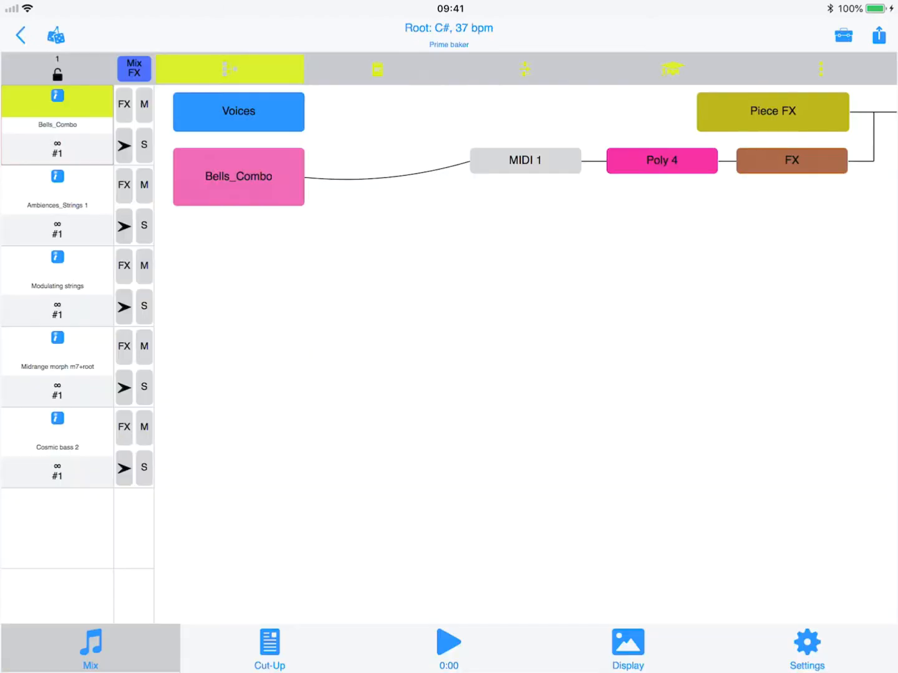
click(448, 641)
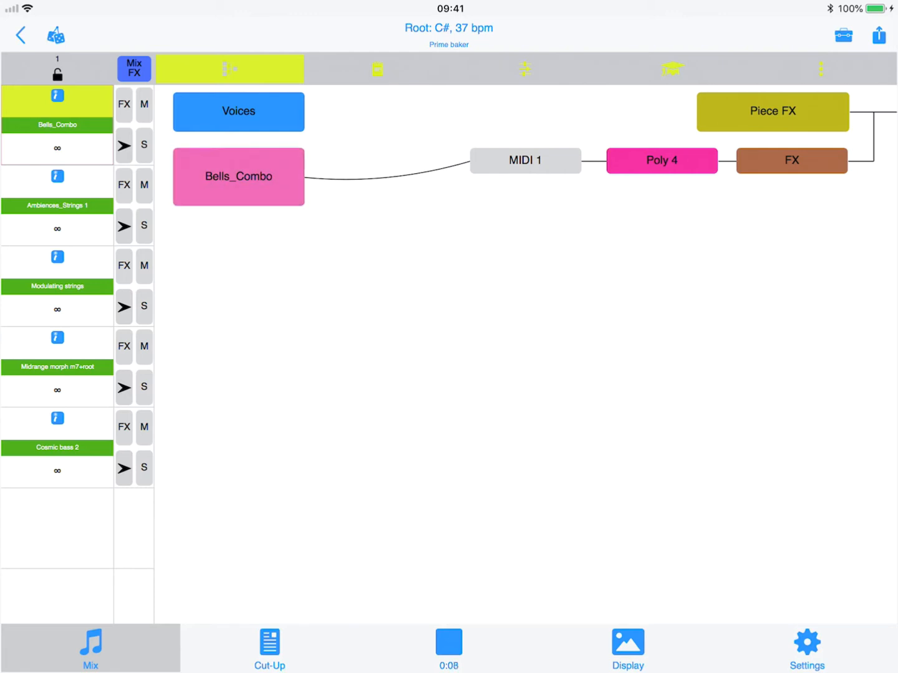
Check the voices' Volume/Pan levels, return to the network, then show the Cut-Up poem.
click(524, 69)
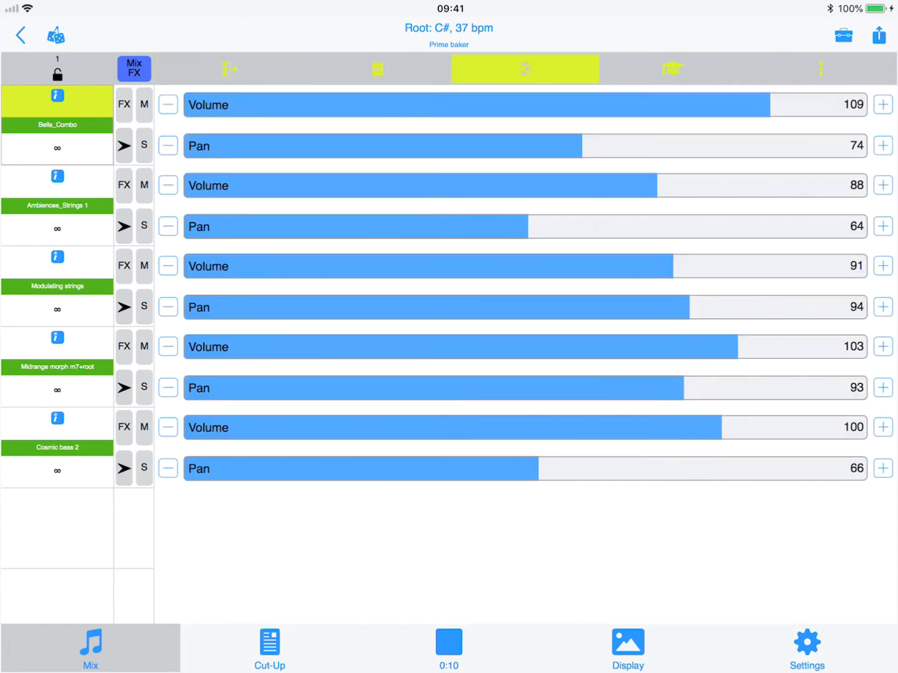
click(230, 68)
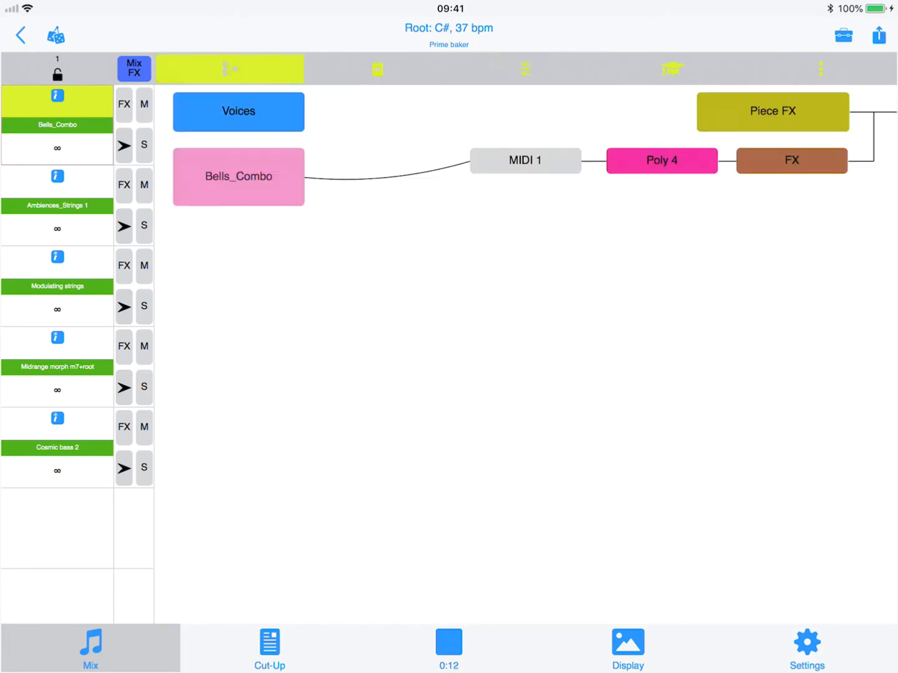
click(270, 648)
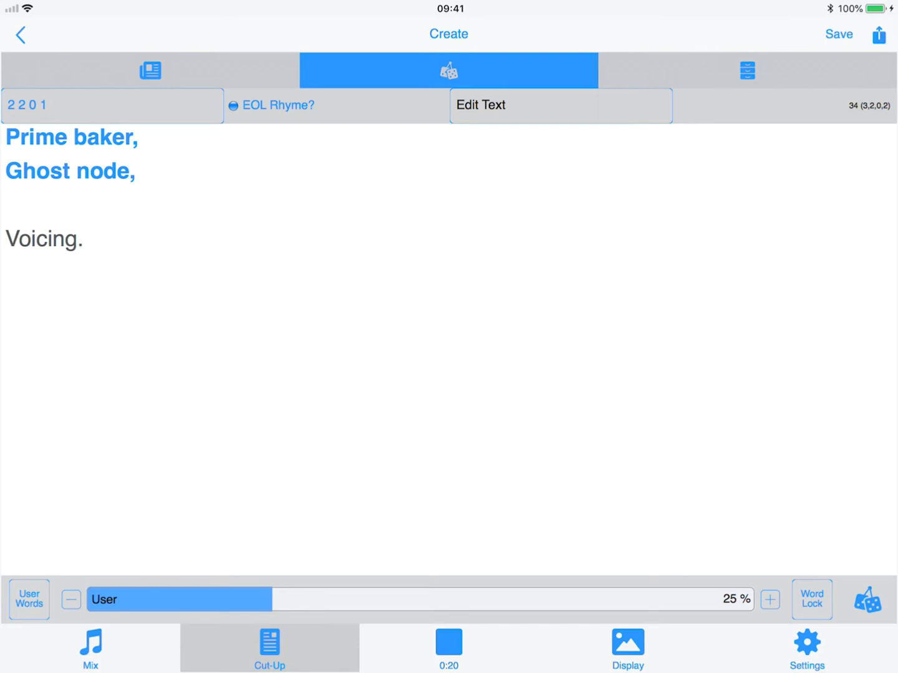
Return to the mix and view the poem in Bells_Combo's text tab.
click(879, 35)
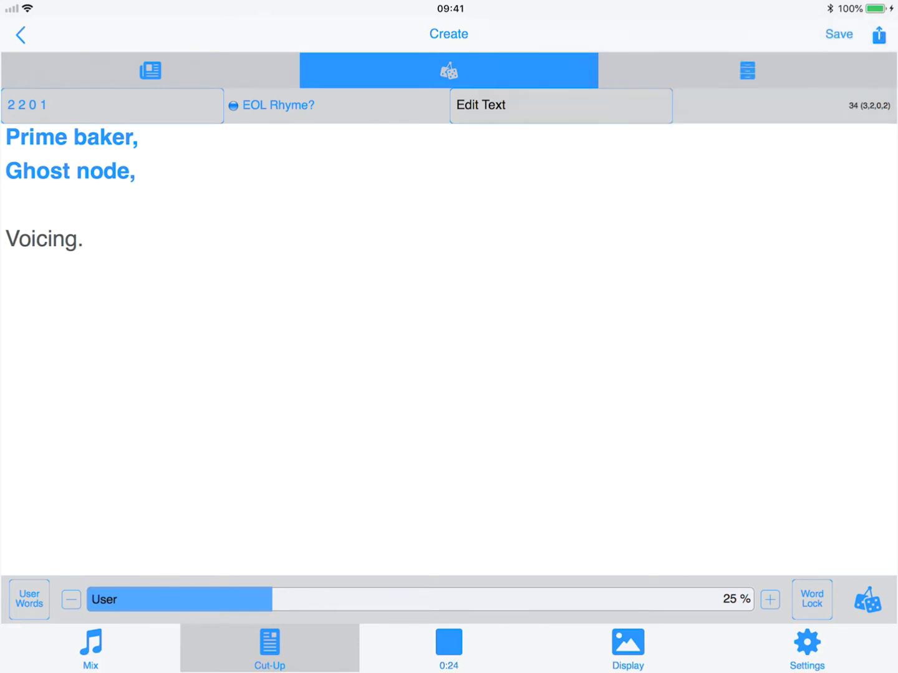
click(90, 649)
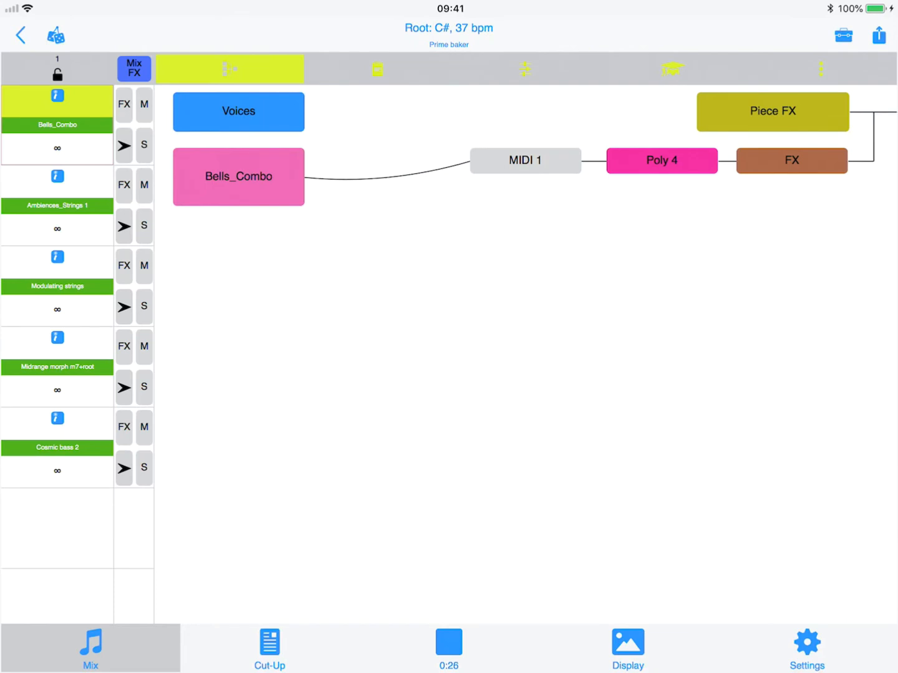
click(377, 69)
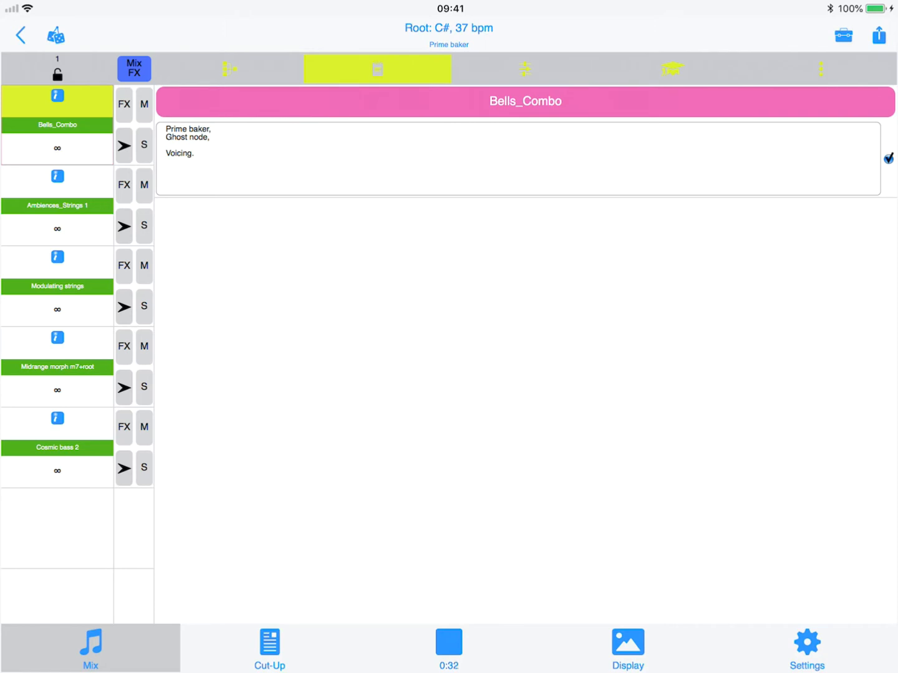
Watch the poem over animated coloured circles, then return to the voice network.
click(628, 649)
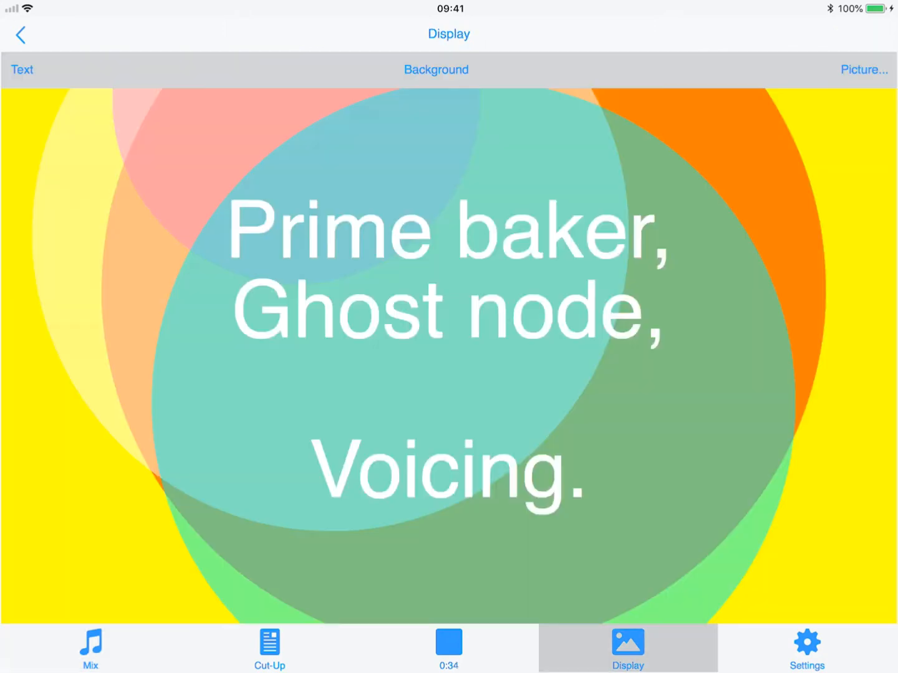
click(864, 70)
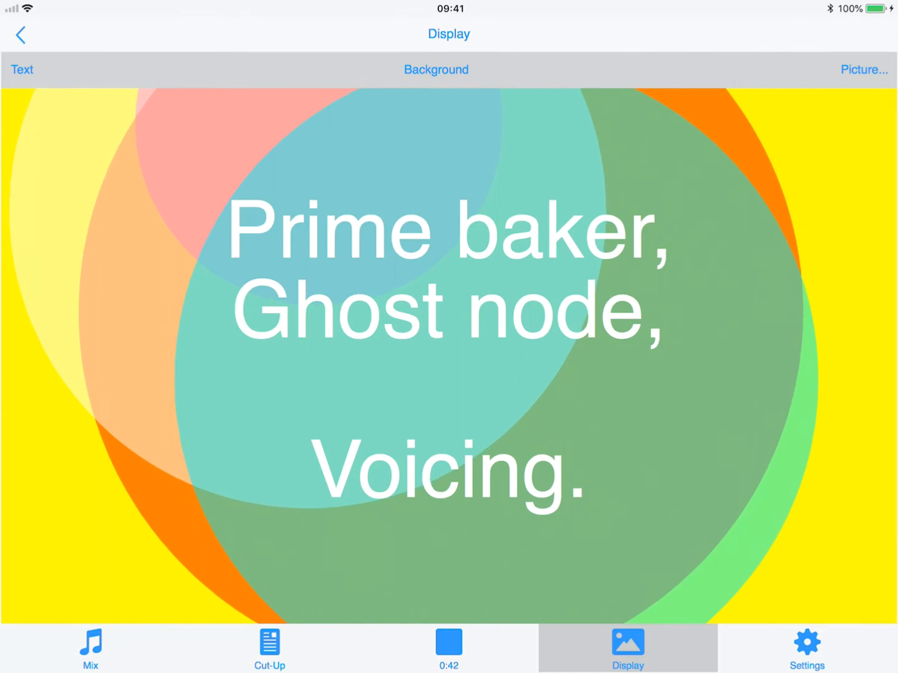
click(90, 649)
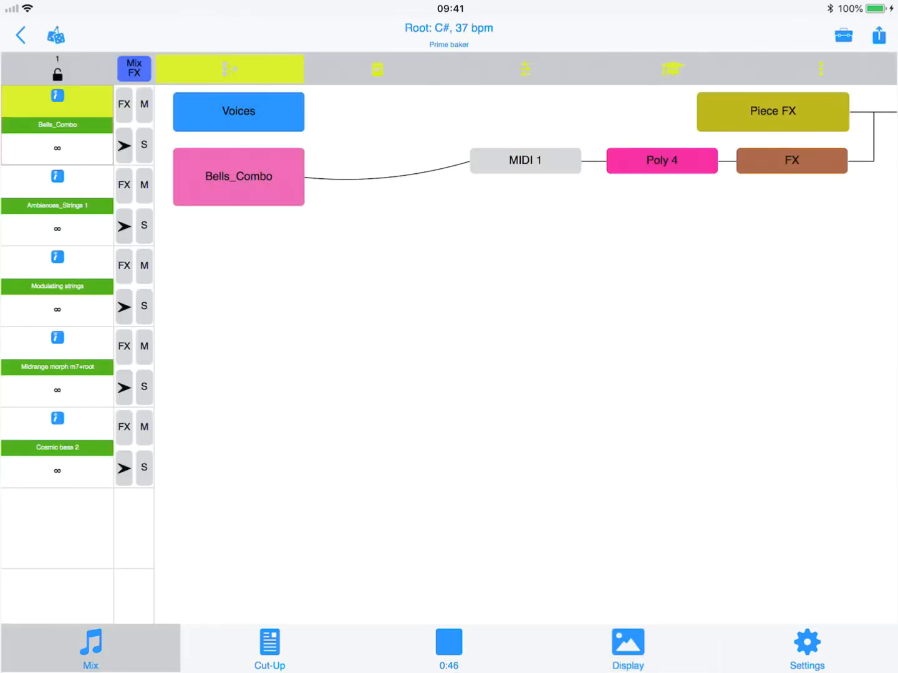
Record Prime baker as a 9-bar video from Mixdown & Recordings.
click(878, 34)
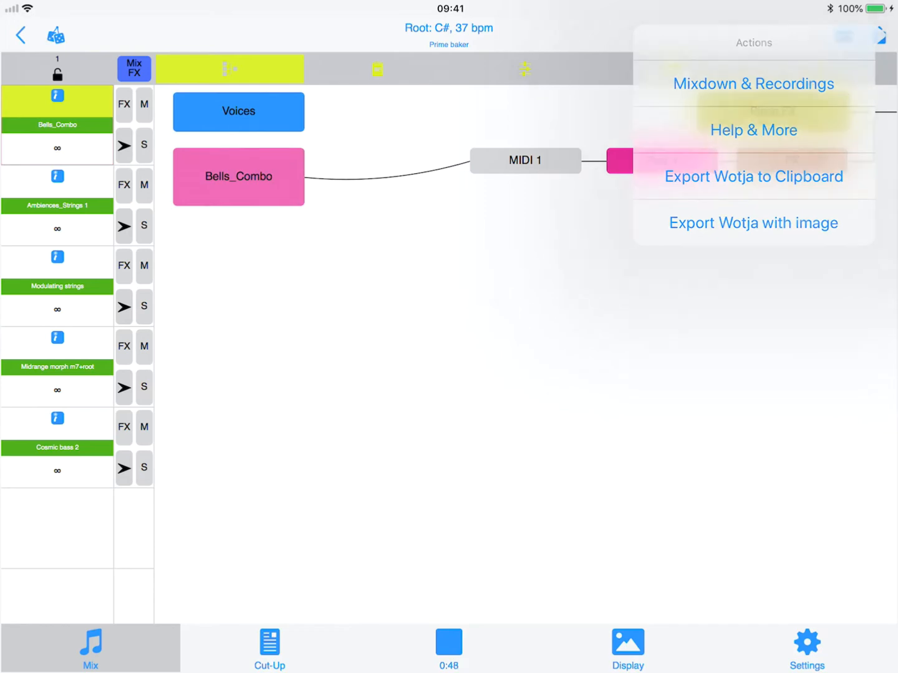
click(753, 83)
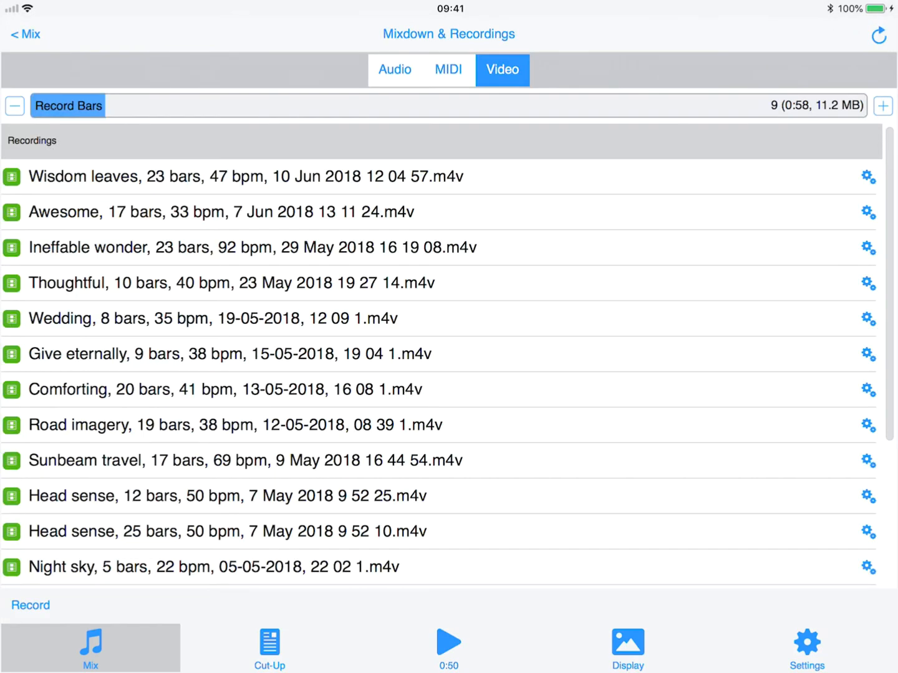
click(447, 639)
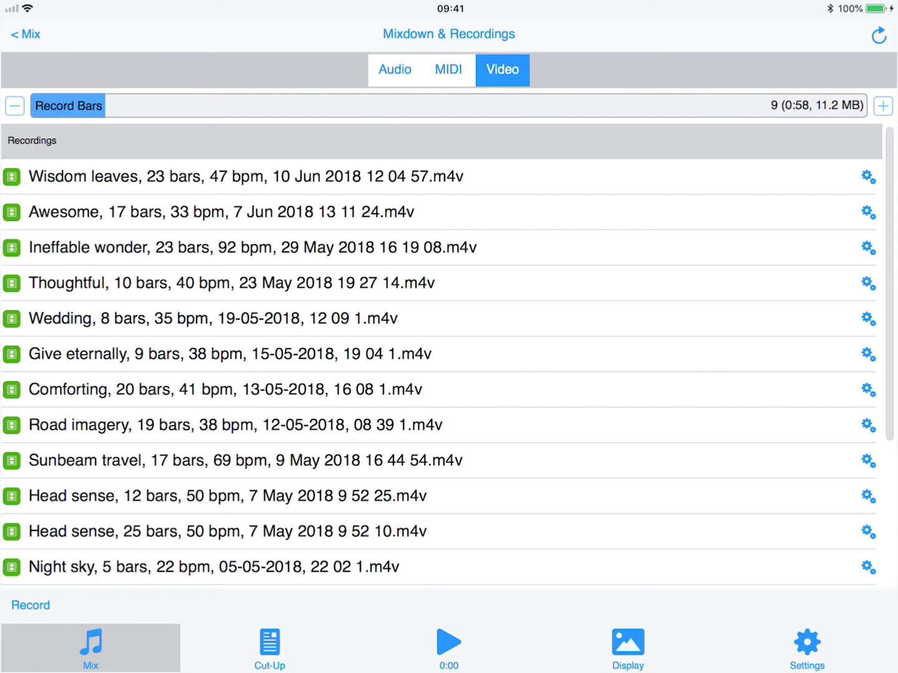
click(448, 70)
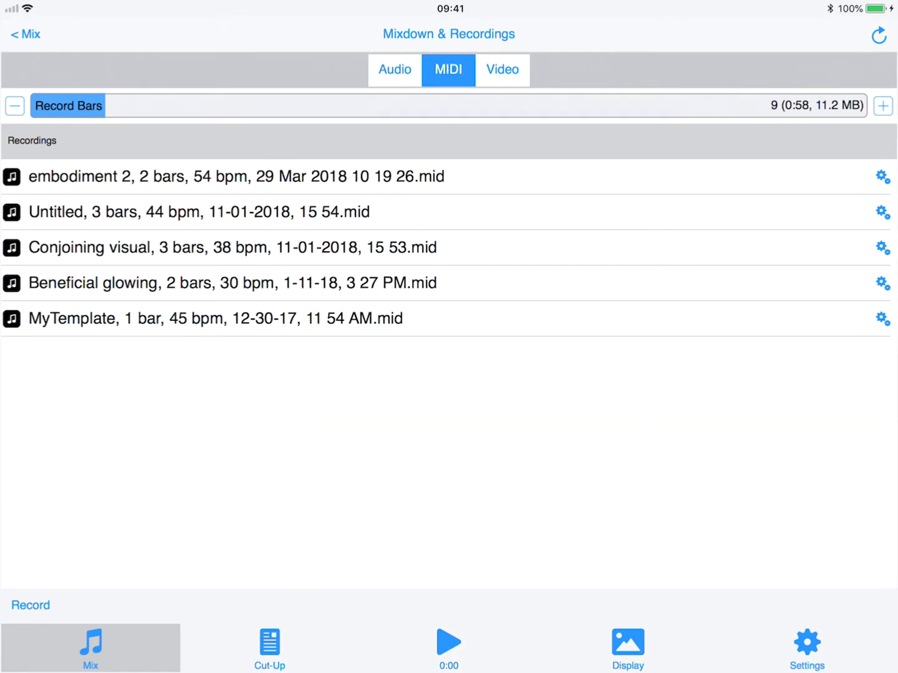
click(502, 69)
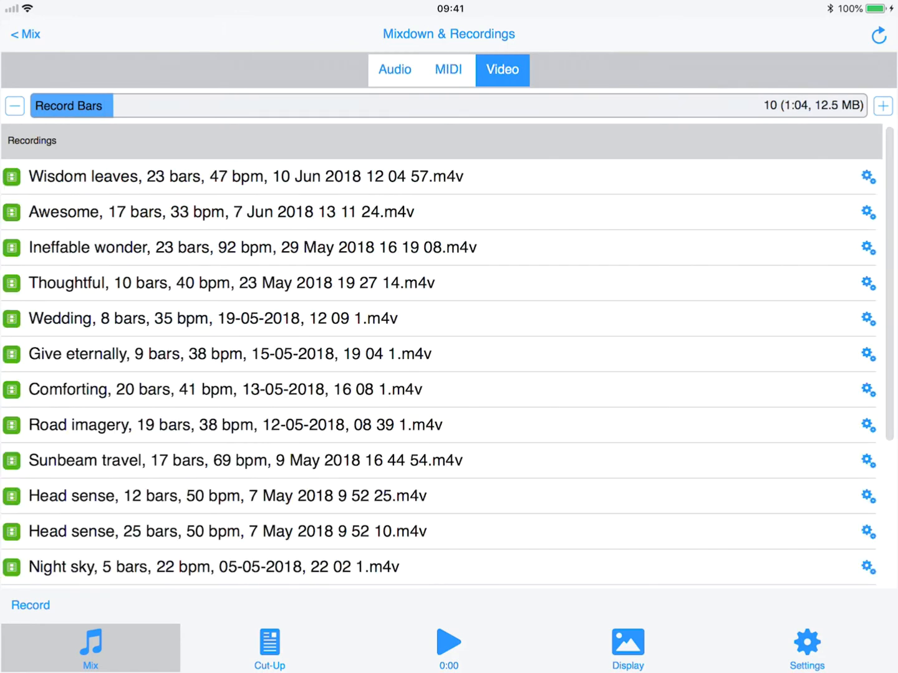
click(14, 106)
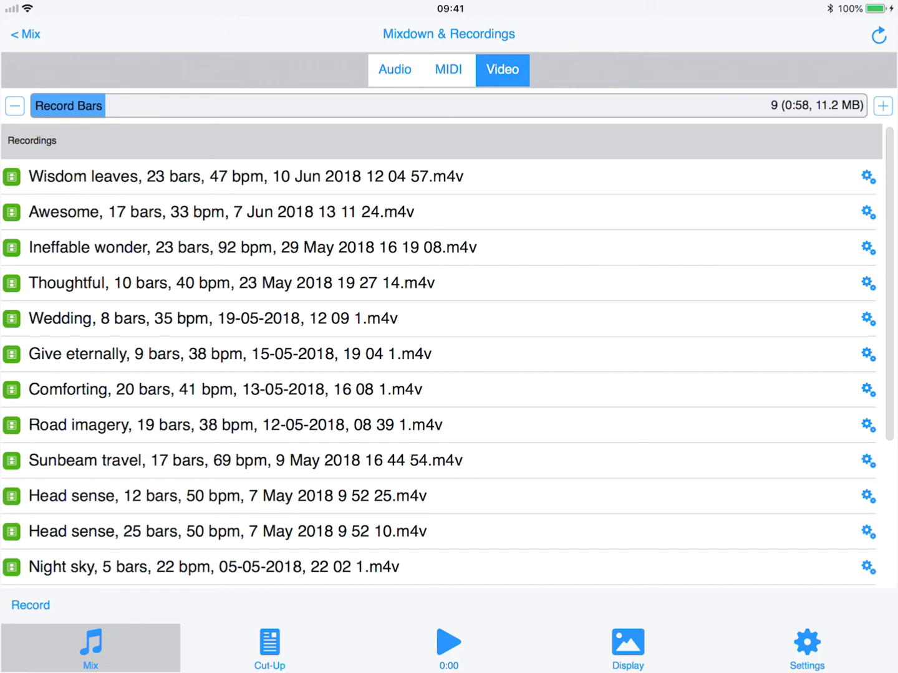
click(30, 605)
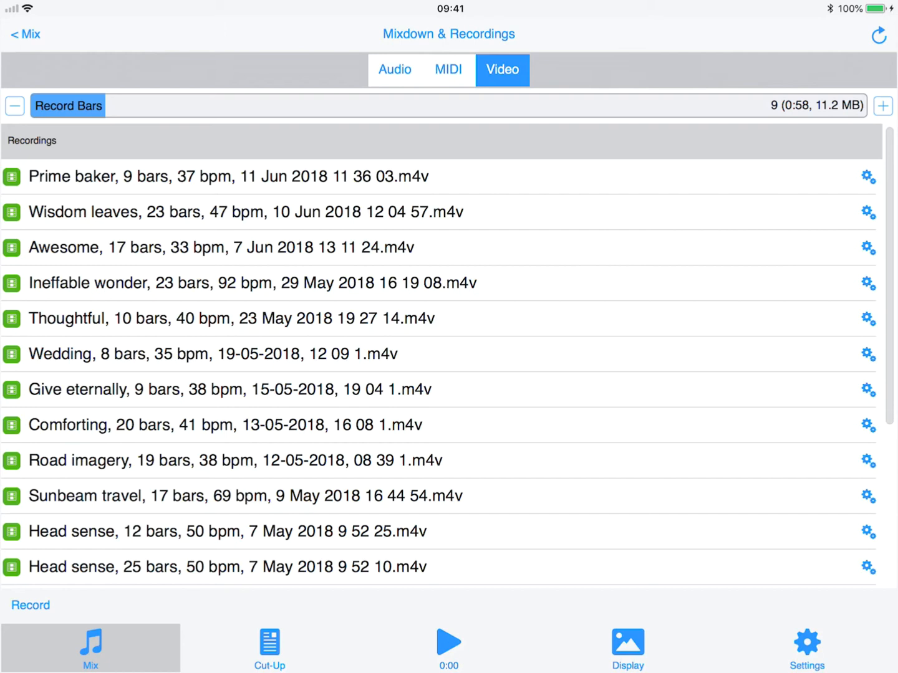
Preview the new Prime baker video, close the player, and bring up the Dock.
click(867, 176)
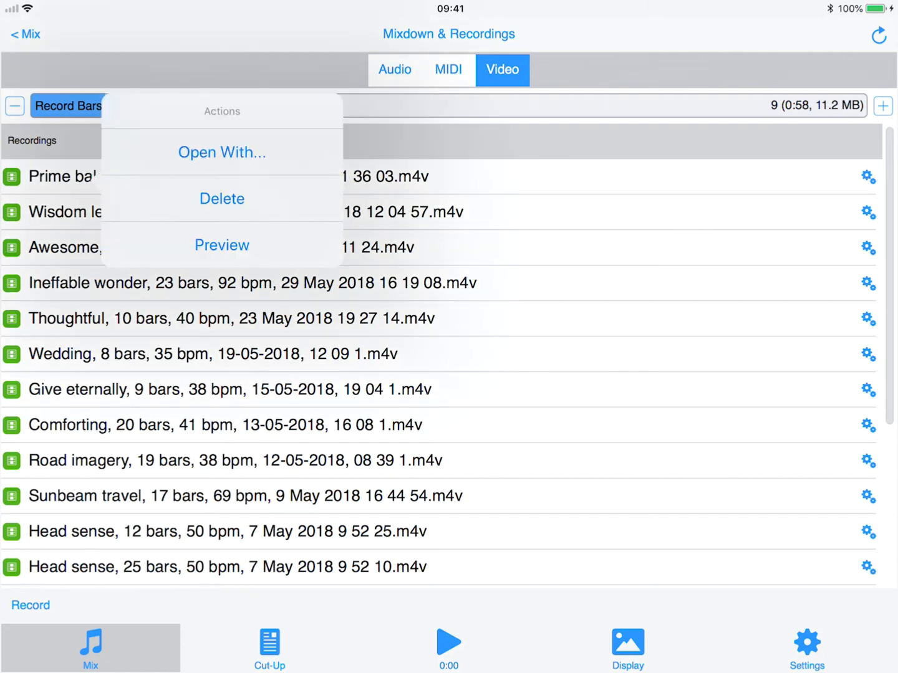
click(222, 244)
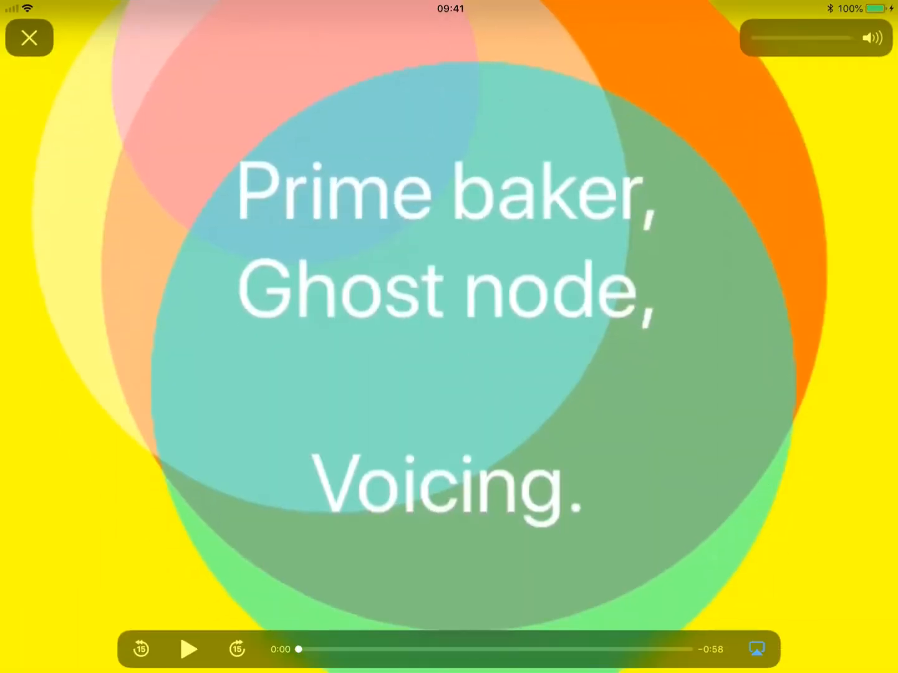
click(189, 649)
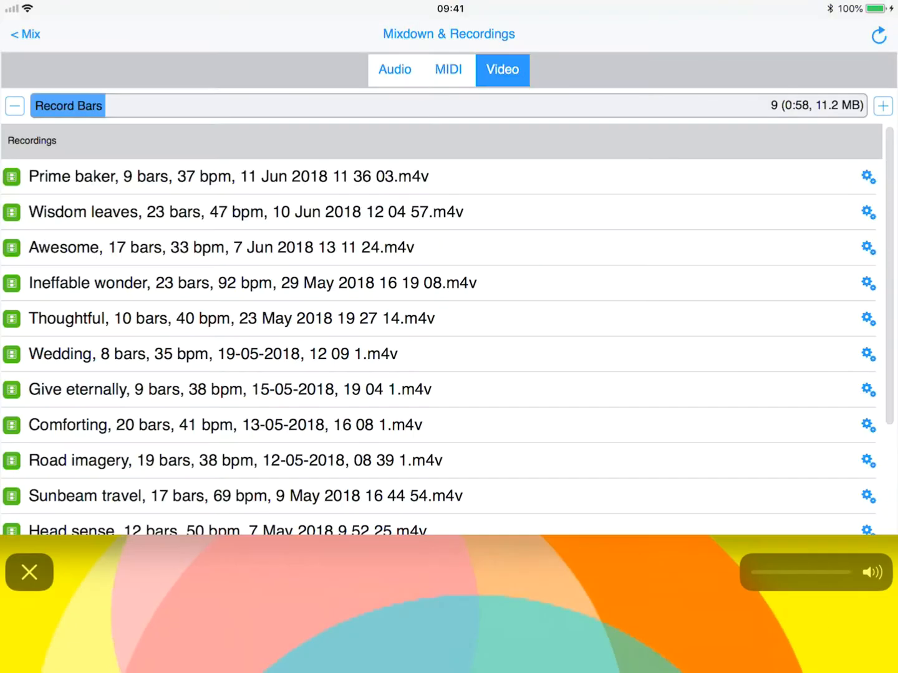
click(29, 573)
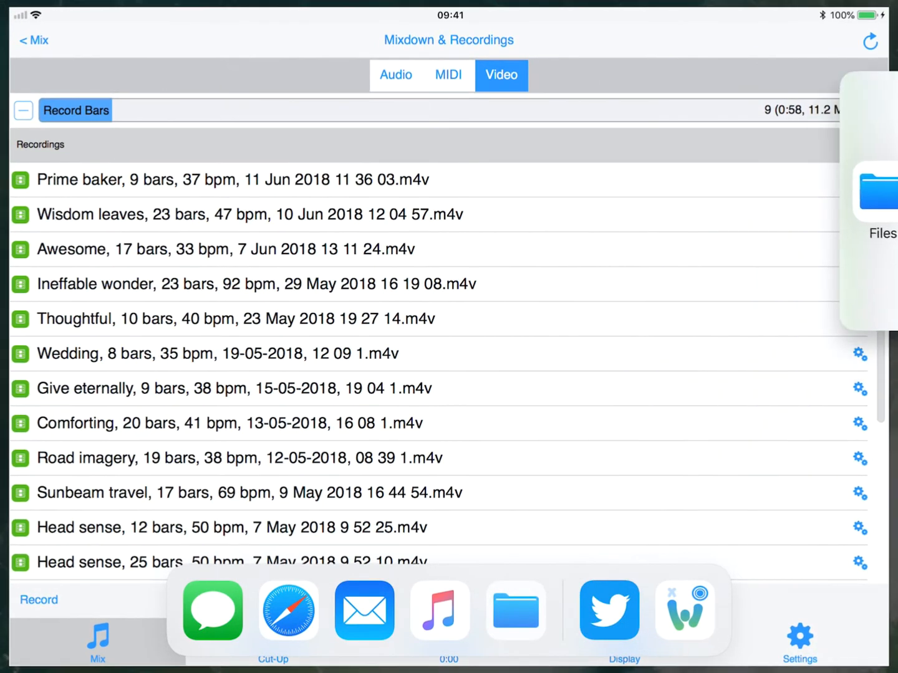
Open the Prime baker video from iCloud Drive's Wotja folder in Files.
click(873, 200)
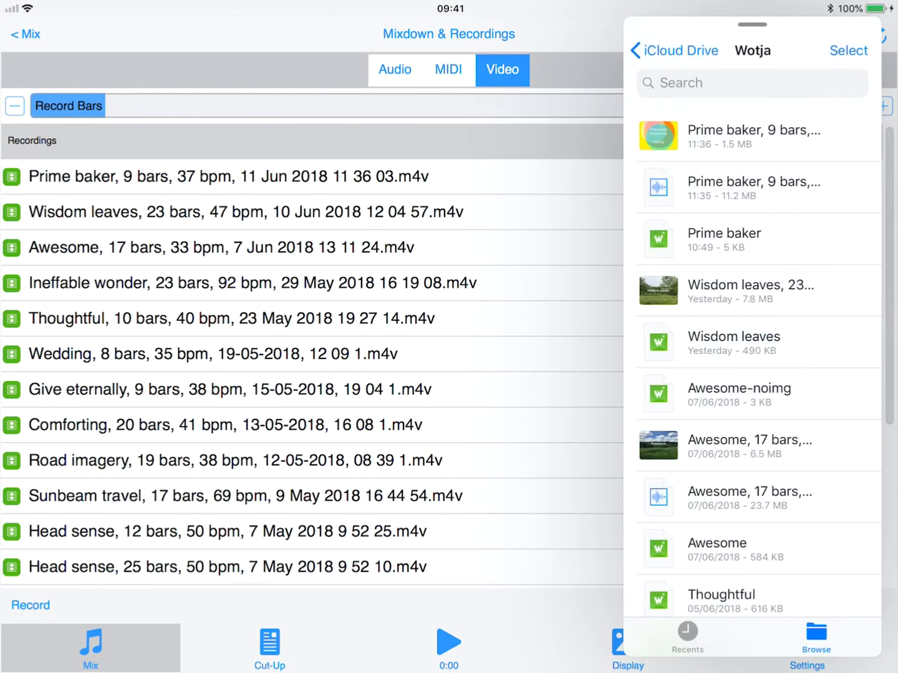
click(753, 136)
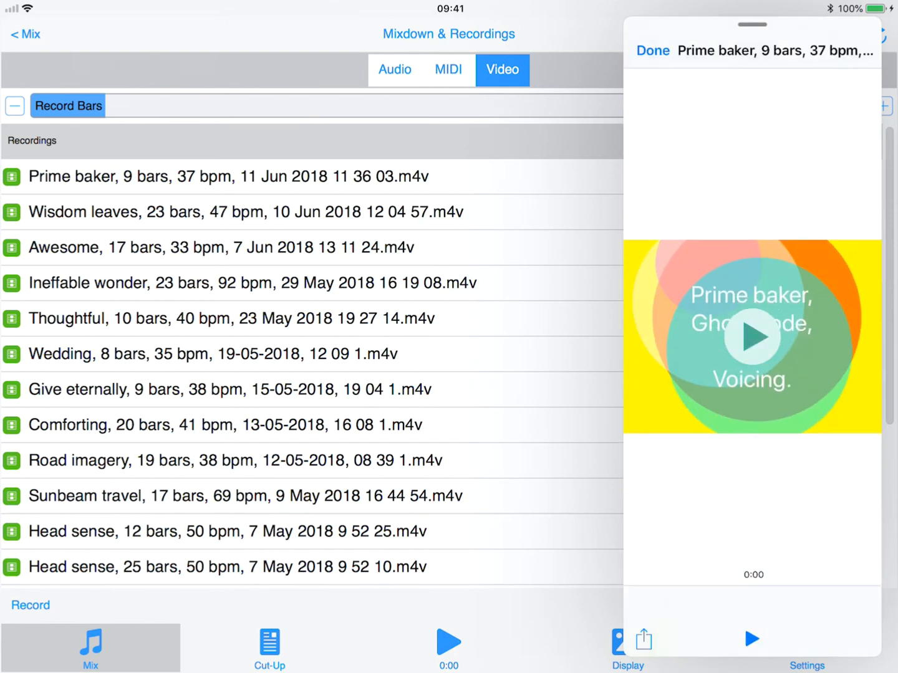
click(643, 640)
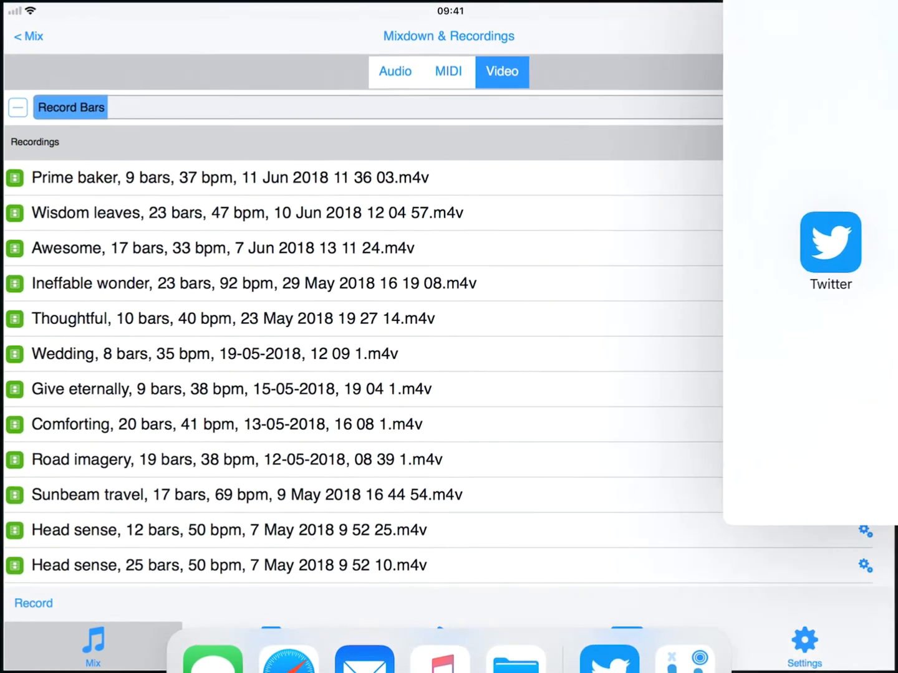
Draft a tweet with the Prime baker poem and 'Made with #Wotja' link, opening the media library.
click(829, 243)
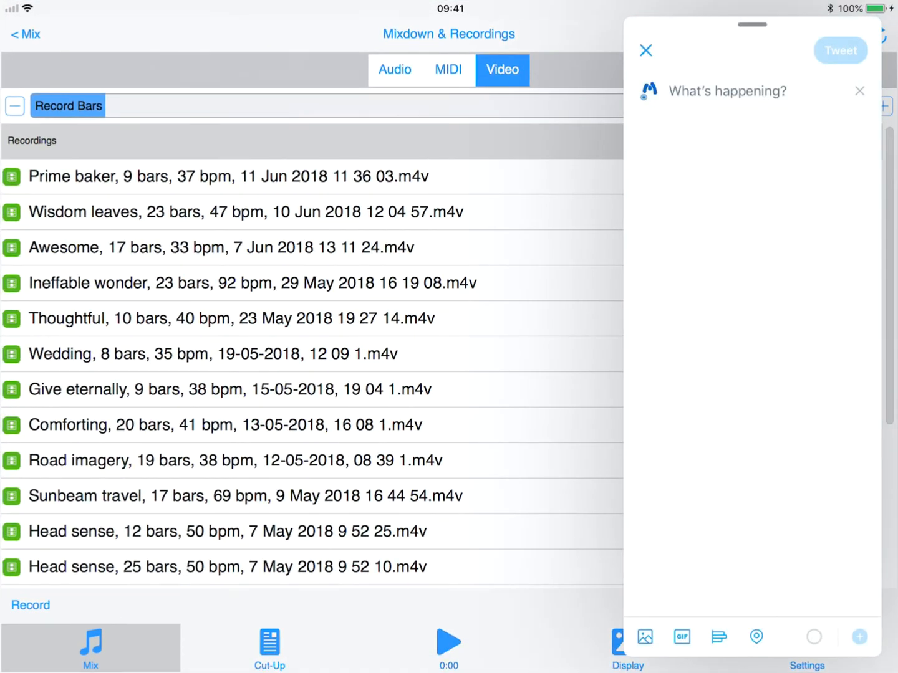
click(727, 91)
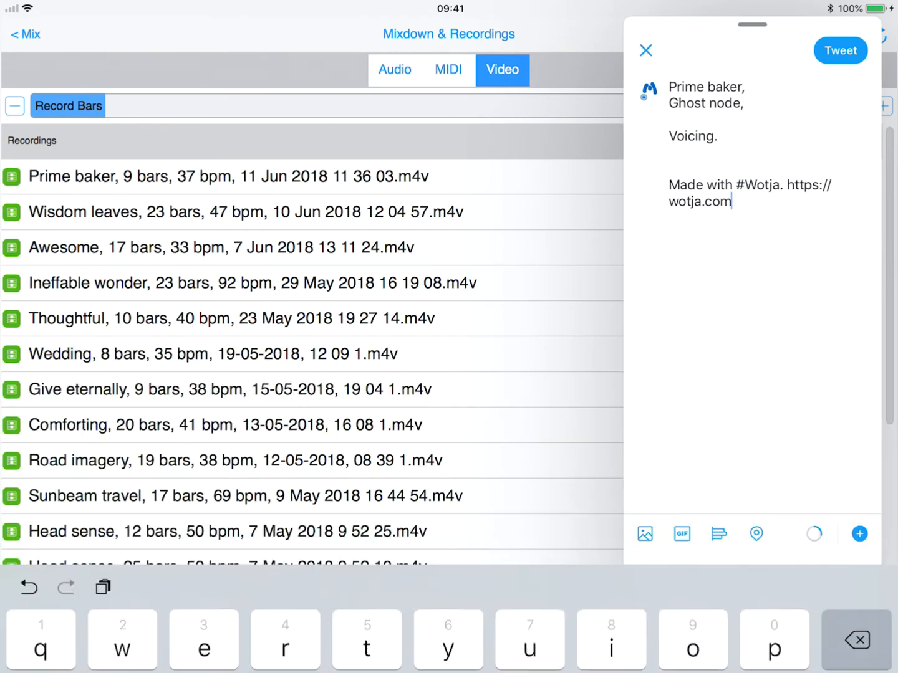
click(644, 534)
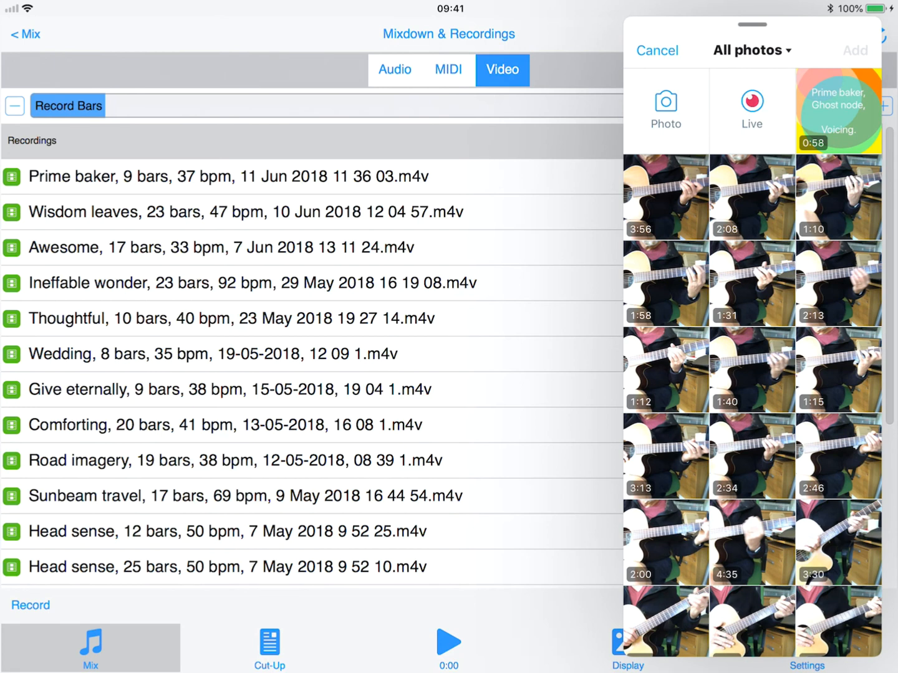
Attach the 58-second Prime baker video and post the tweet.
click(837, 110)
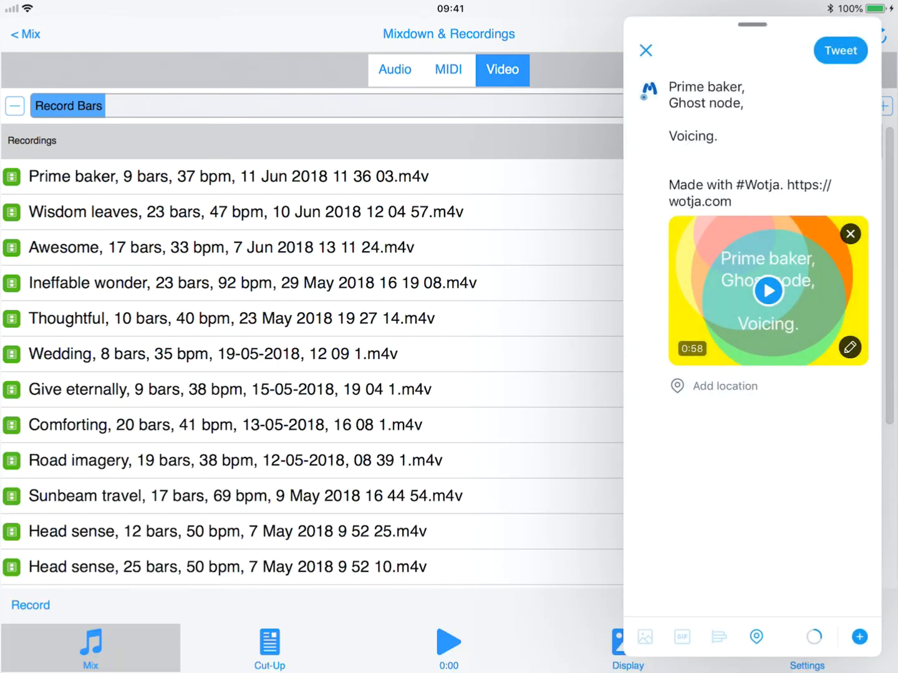
click(645, 51)
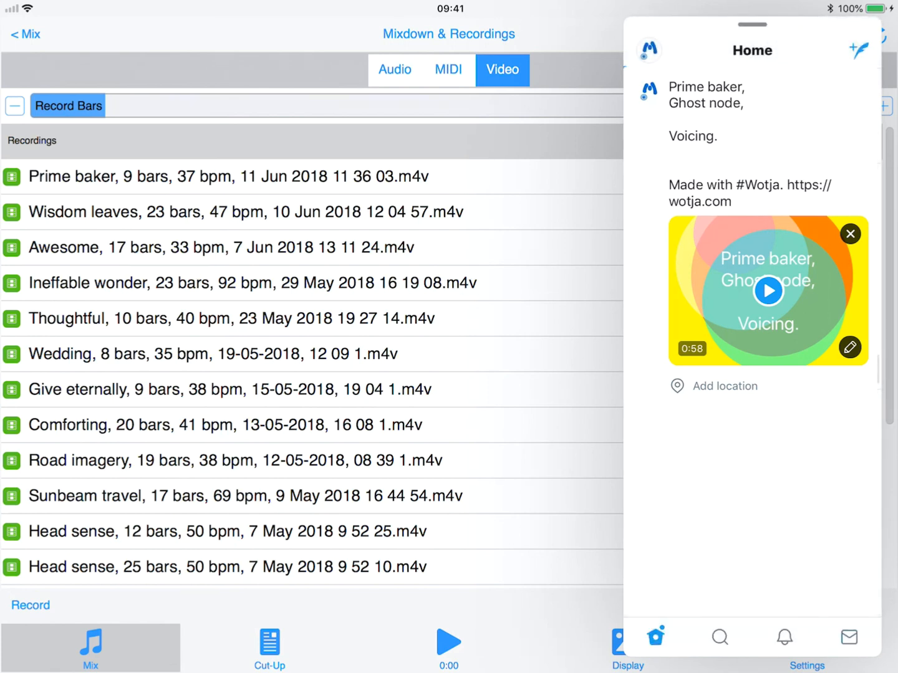
click(649, 50)
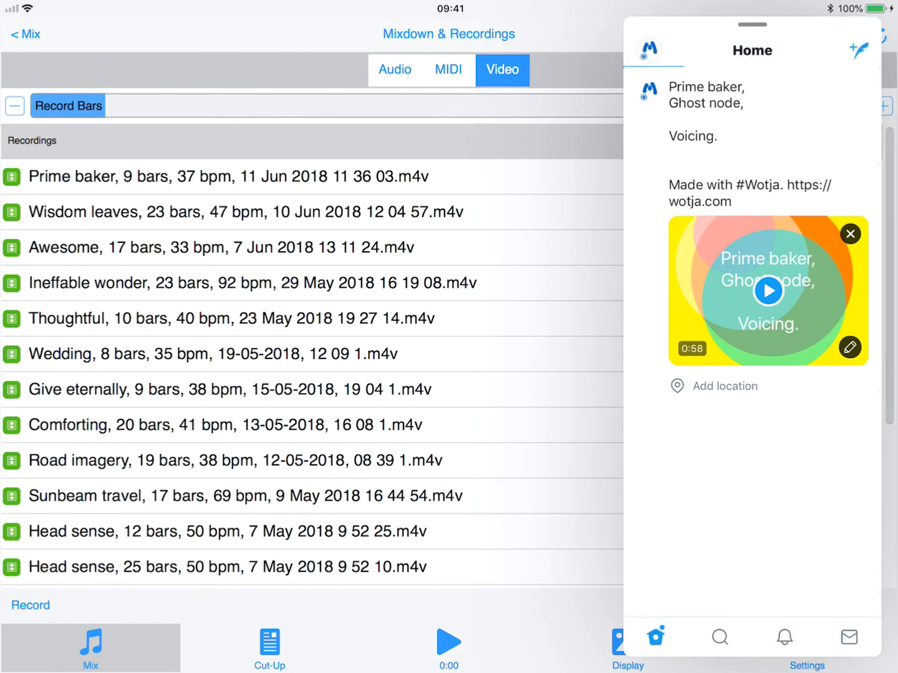